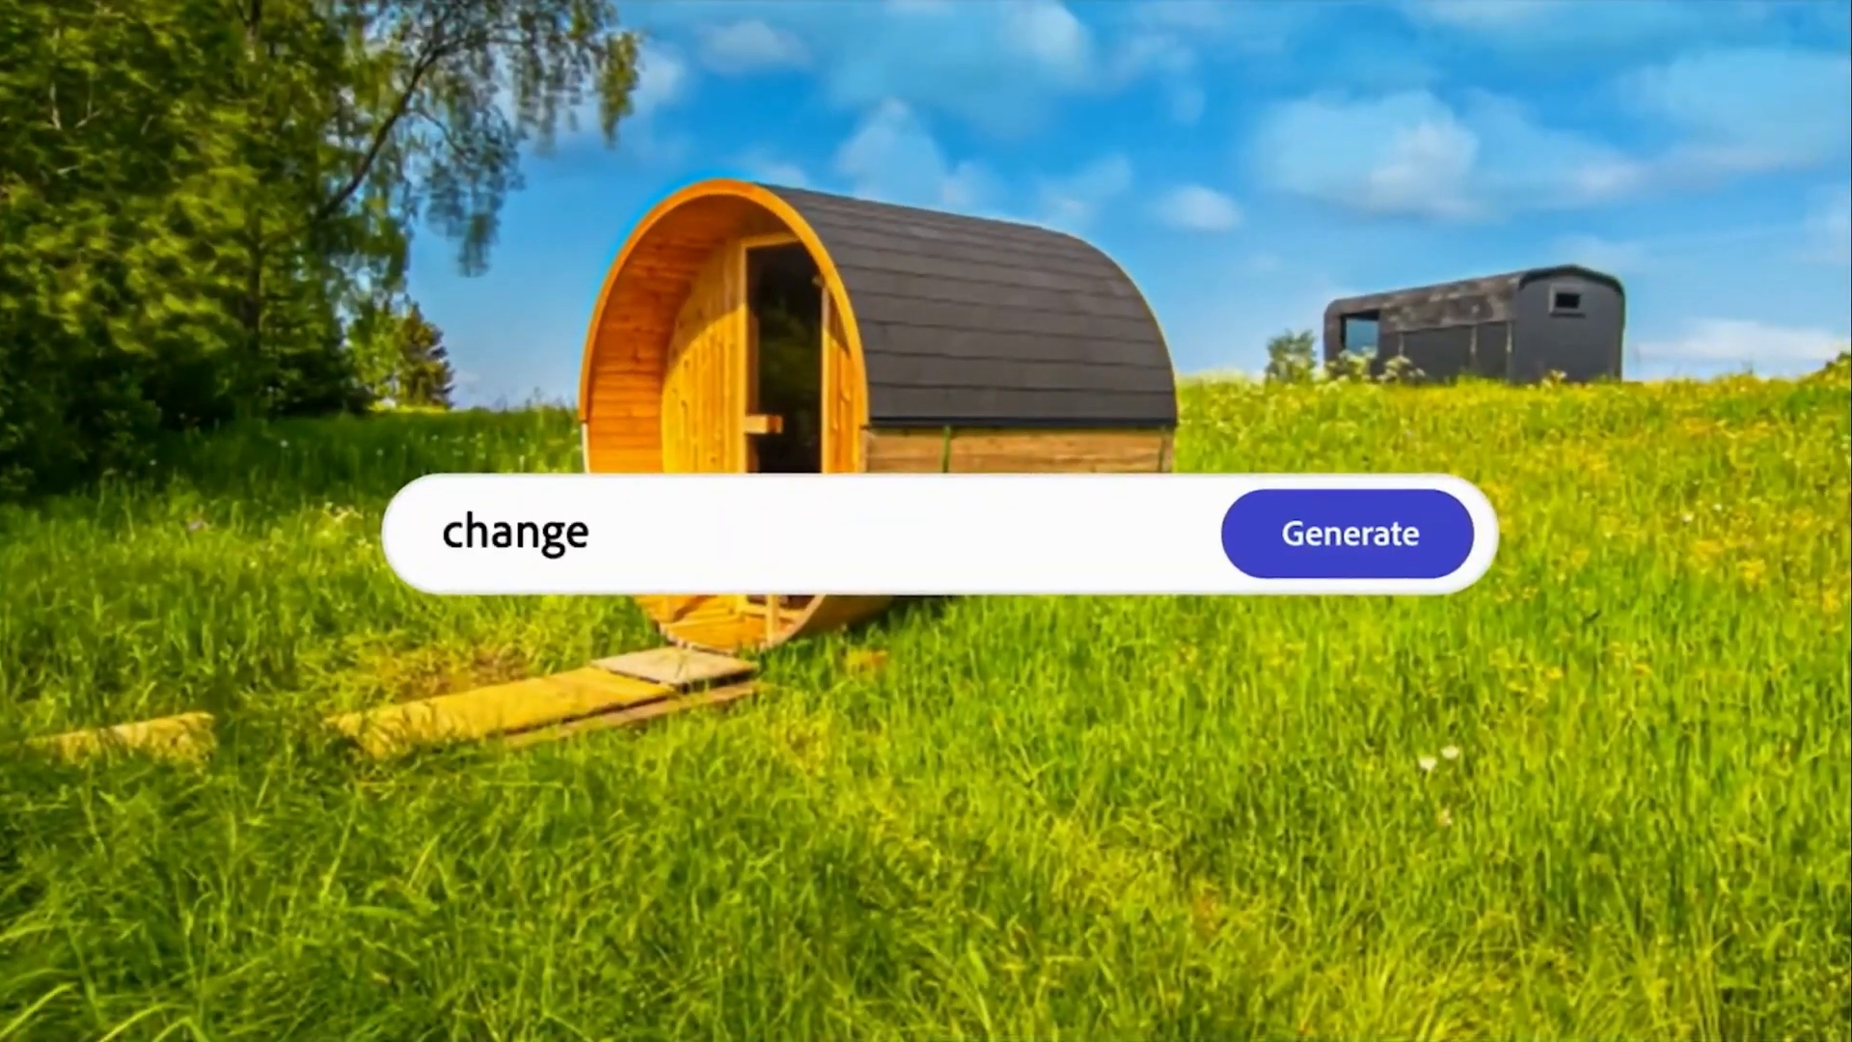
- Submit the prompt-driven edit of the cabin photo for generation
left_click(1348, 533)
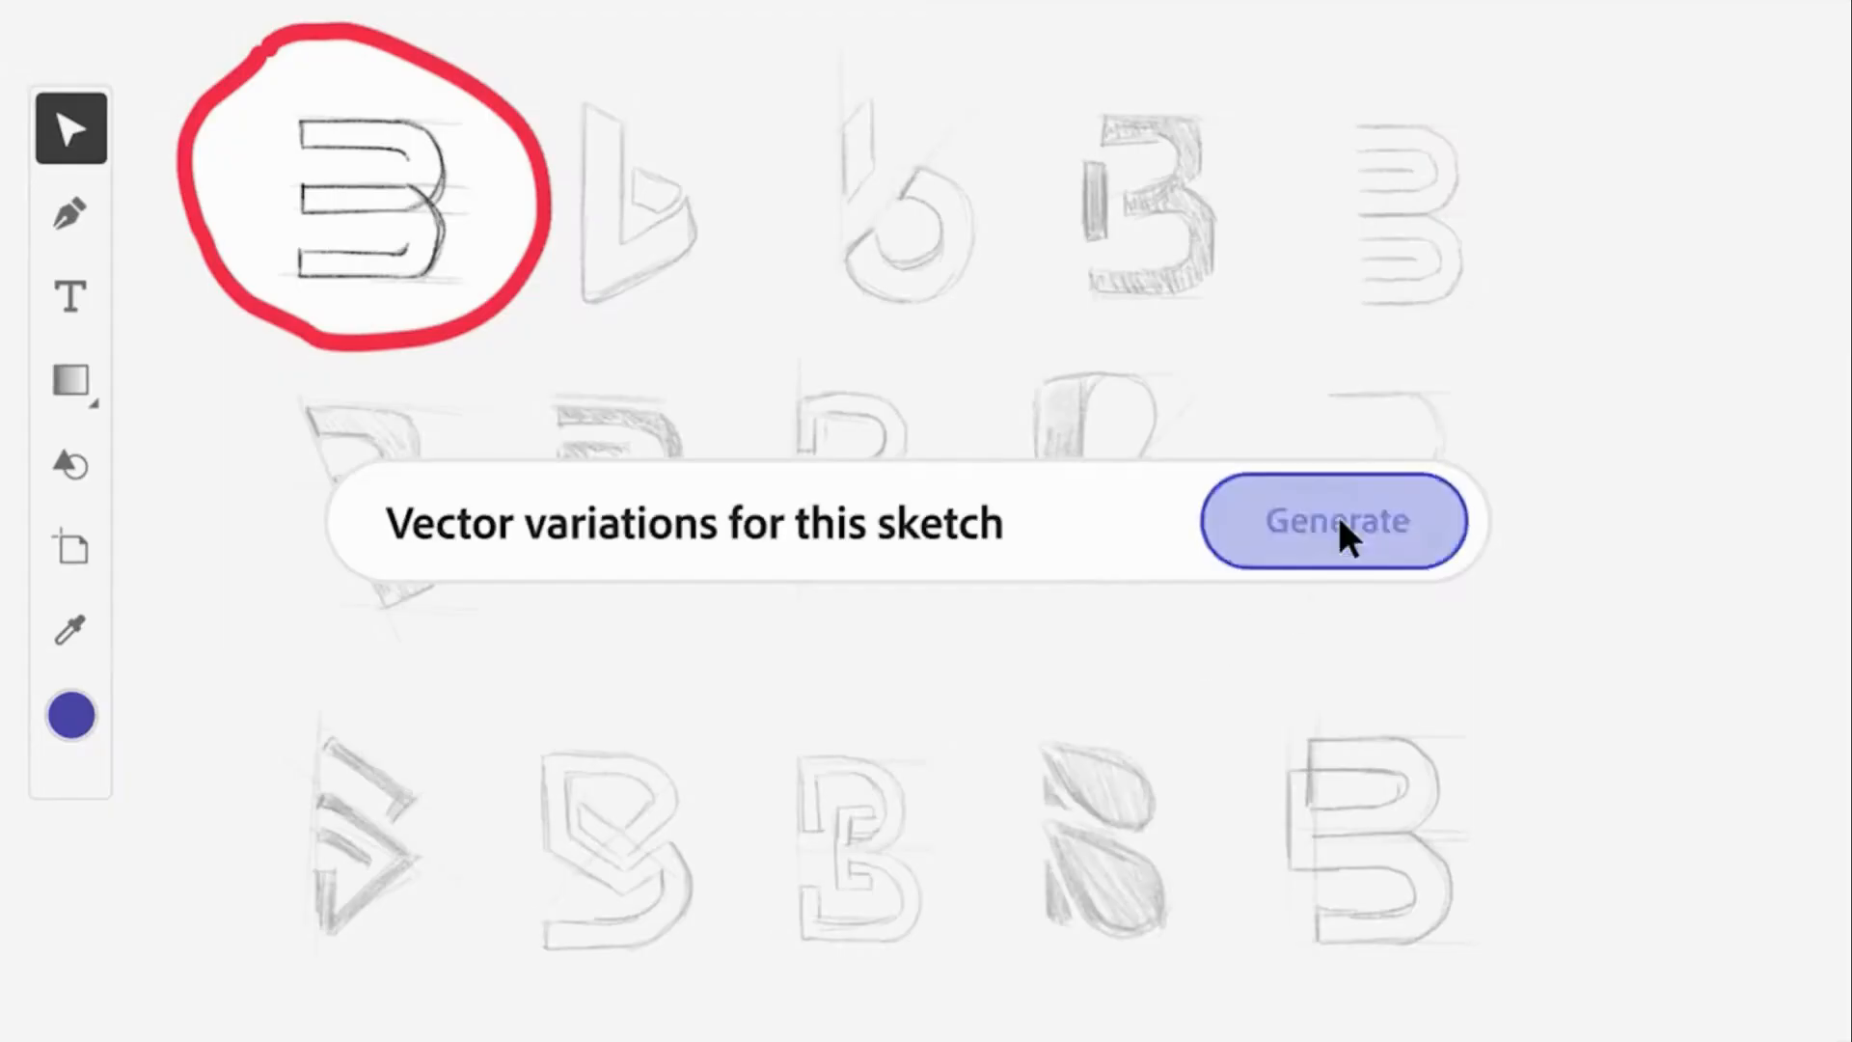
- Generate B sketch vector variations, then custom-model headphones images 'outdoors on a backpack'
left_click(1335, 521)
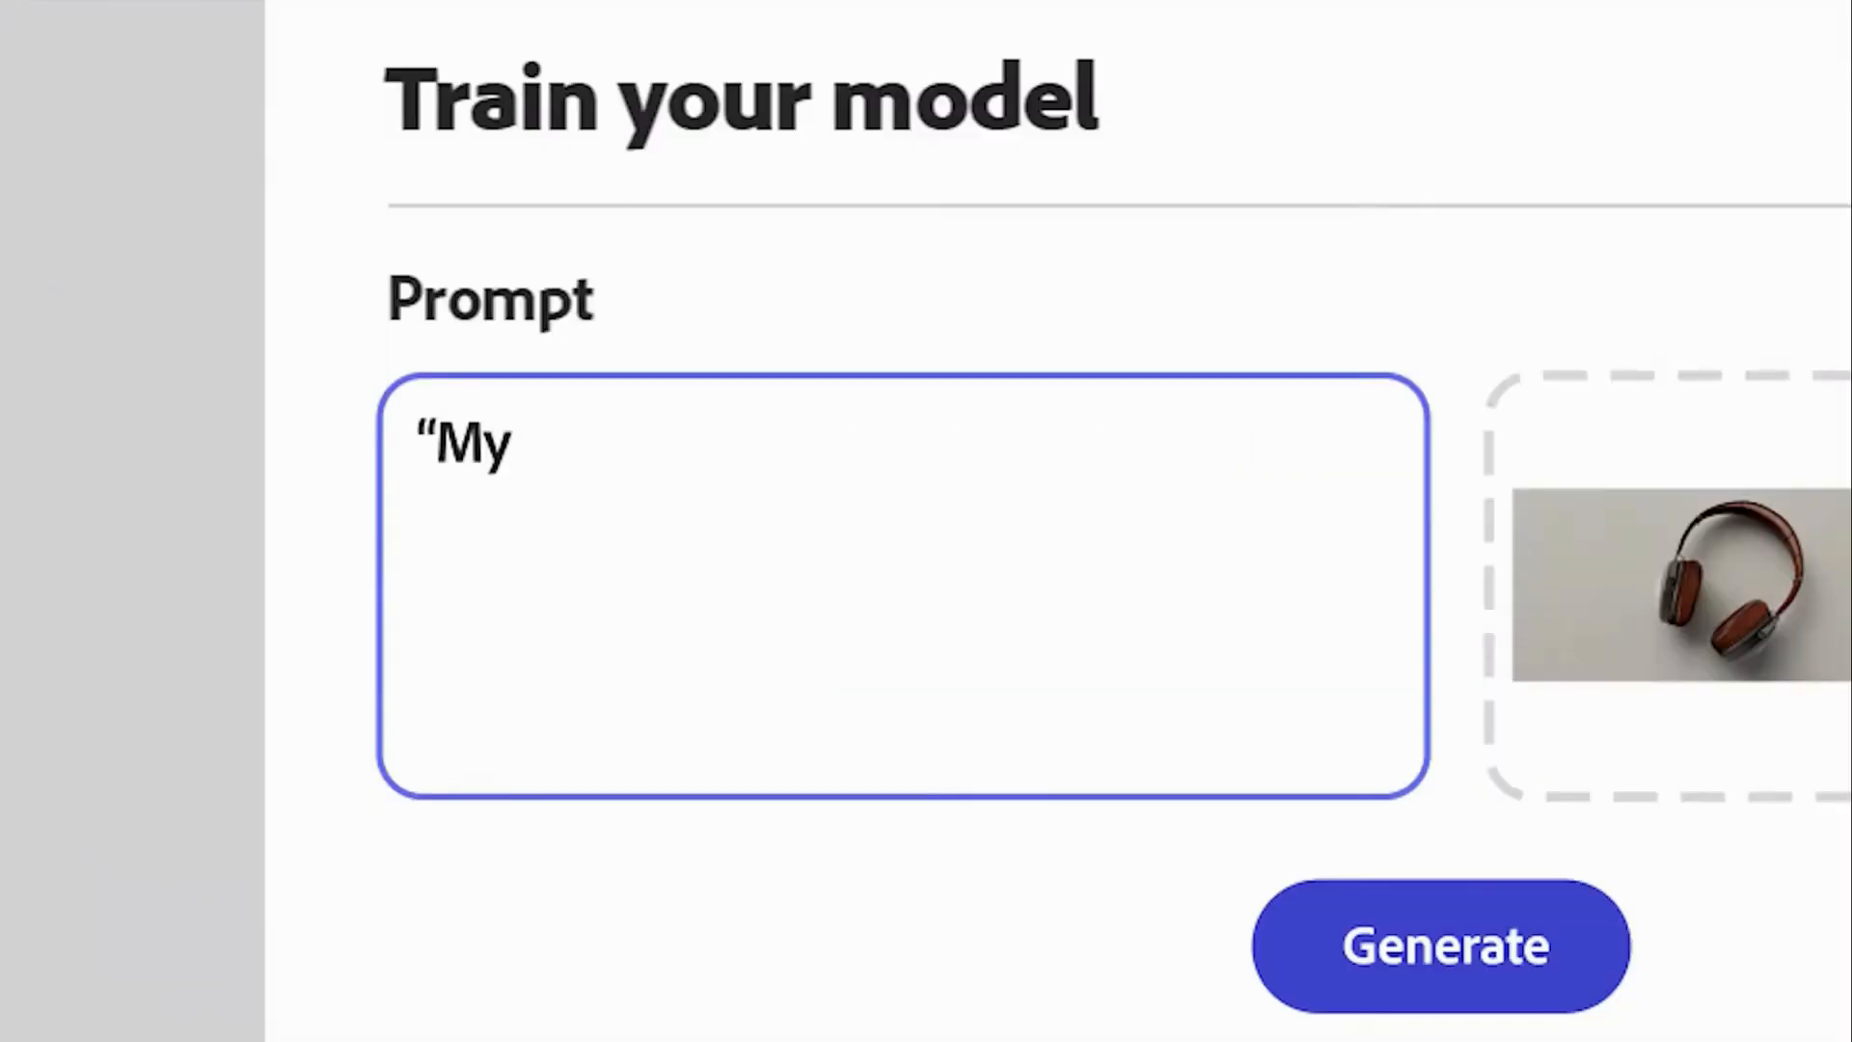
type("headphones\" outdoors on a backpack")
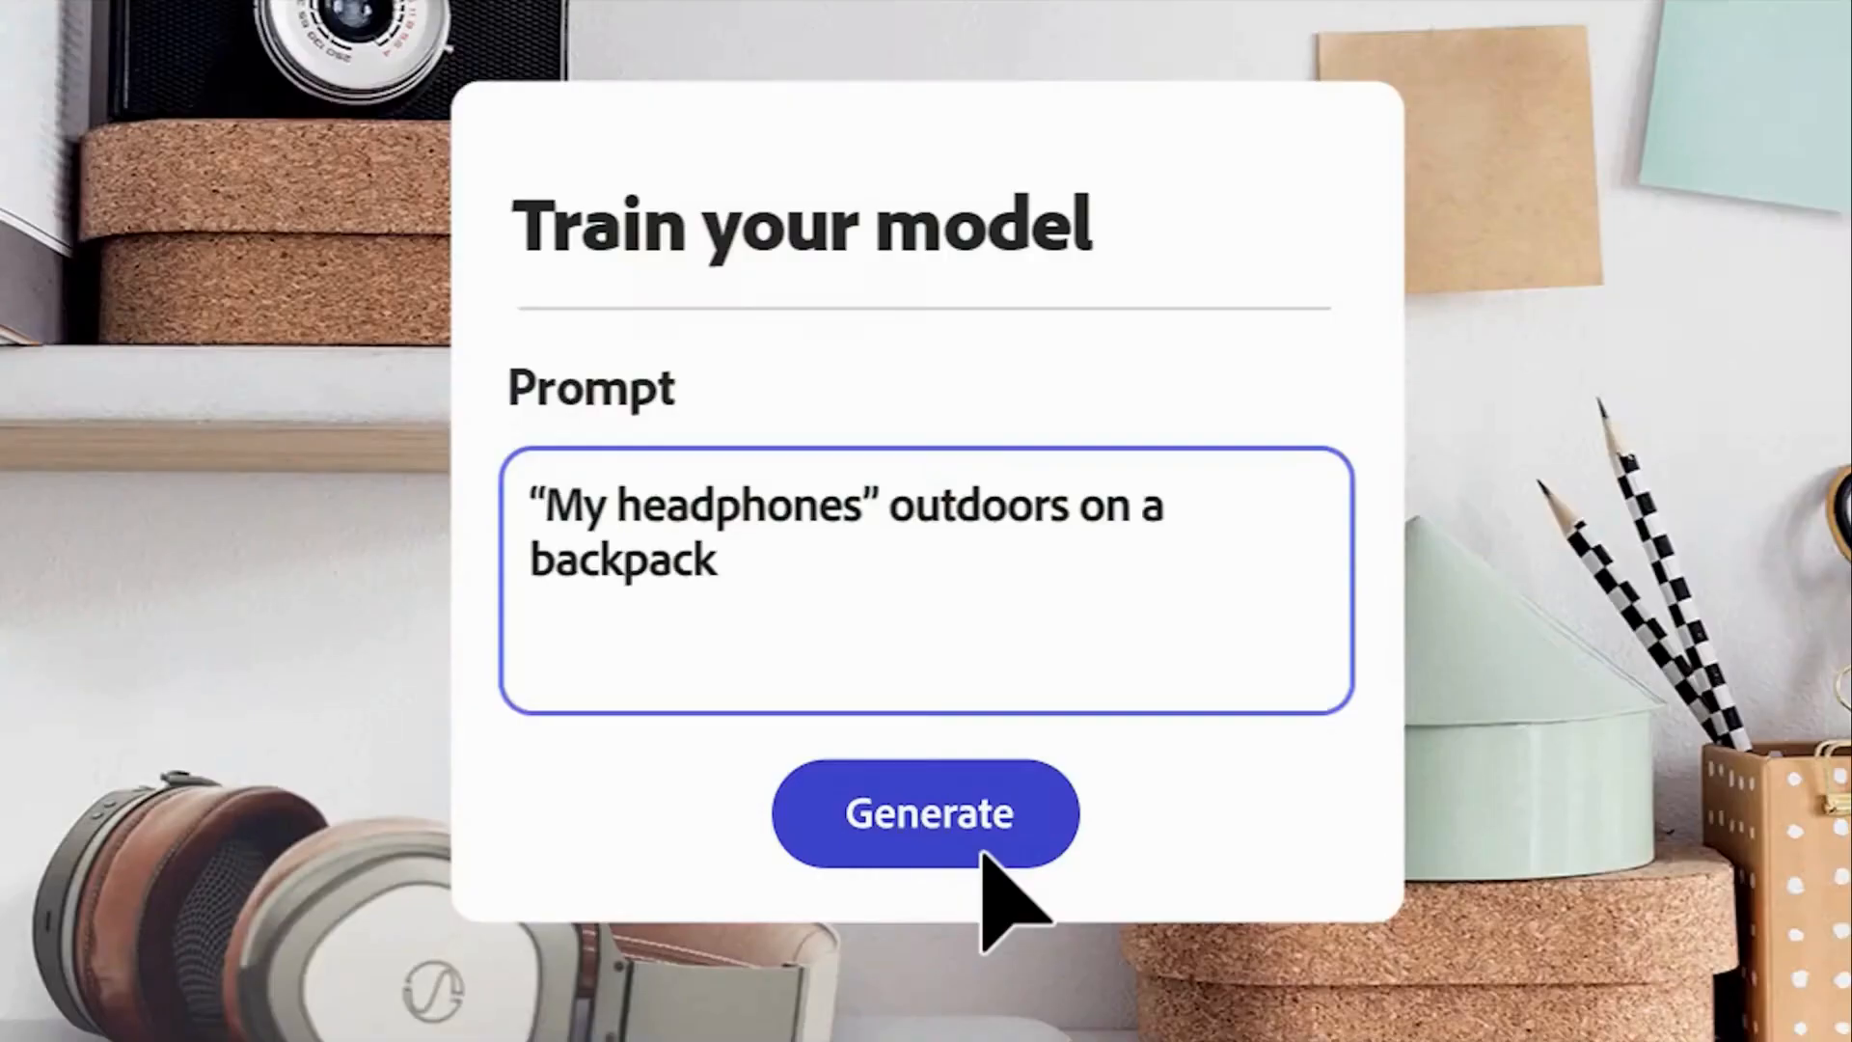
left_click(925, 812)
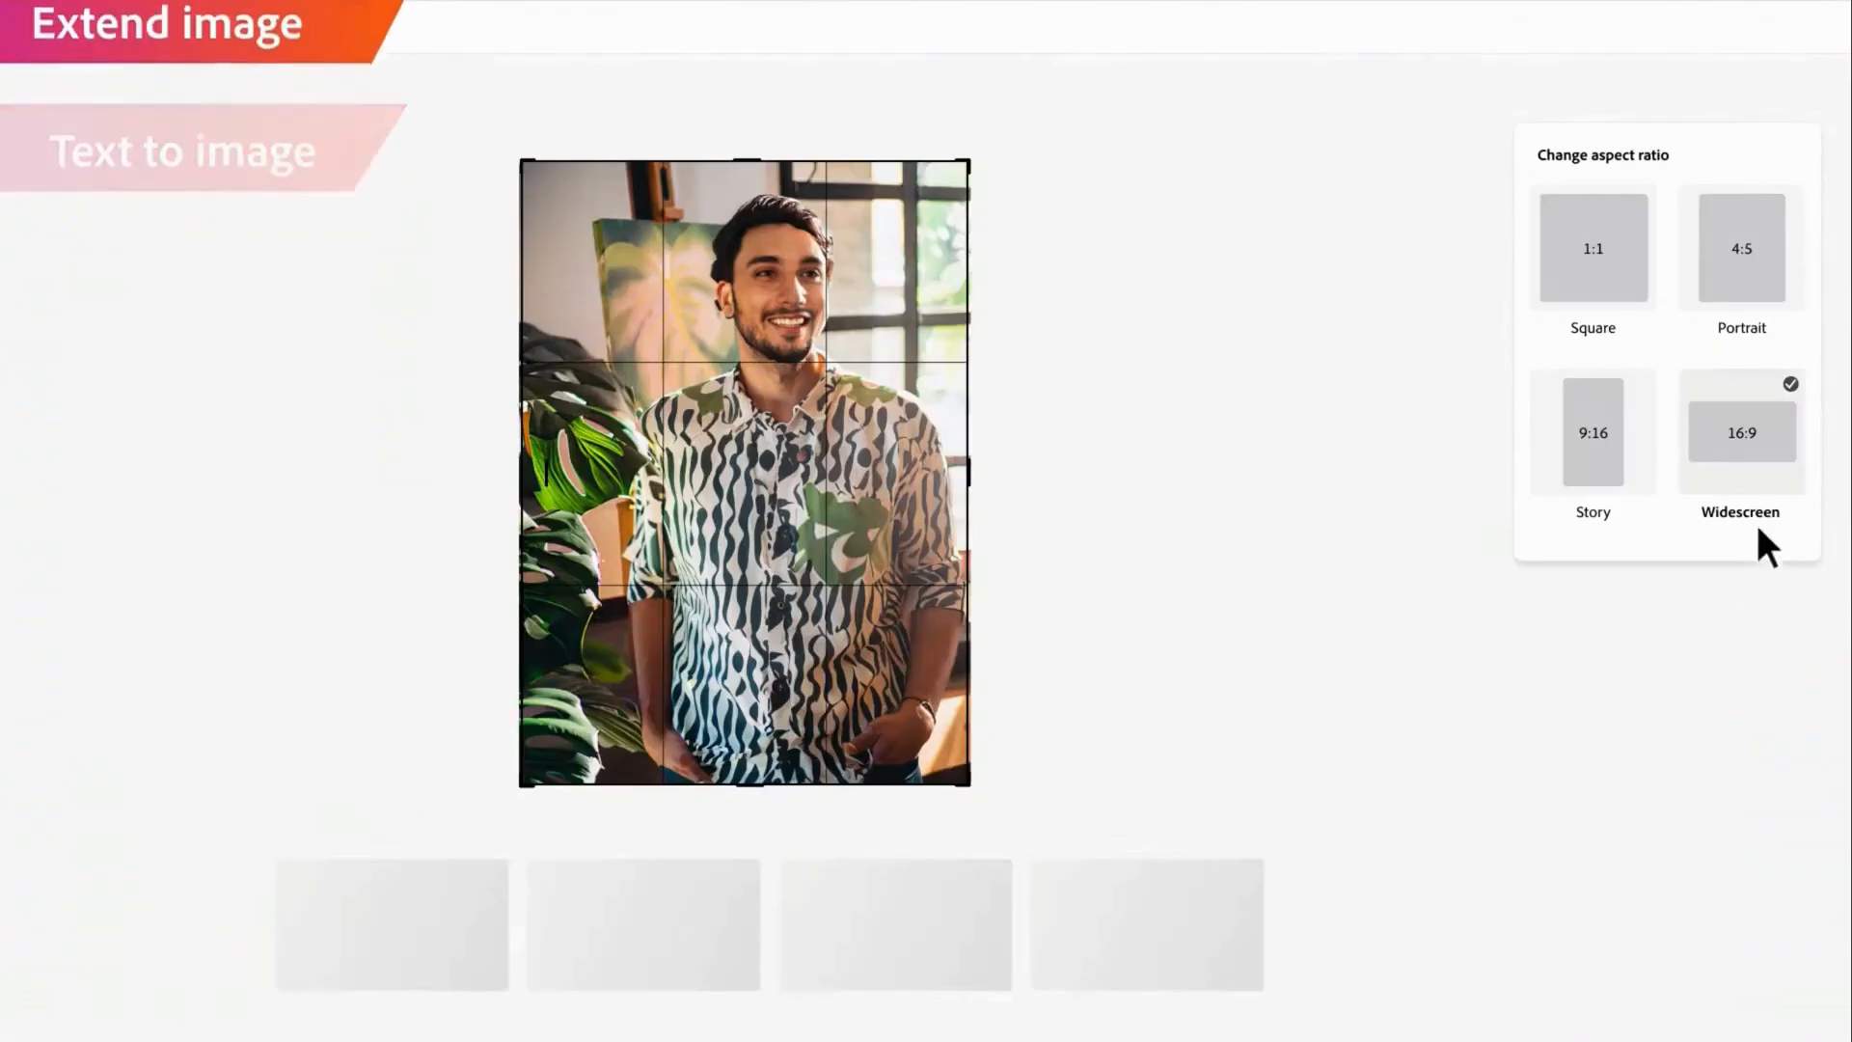
- Extend the portrait to 16:9 widescreen and generate a red jacket on the man
left_click(1740, 432)
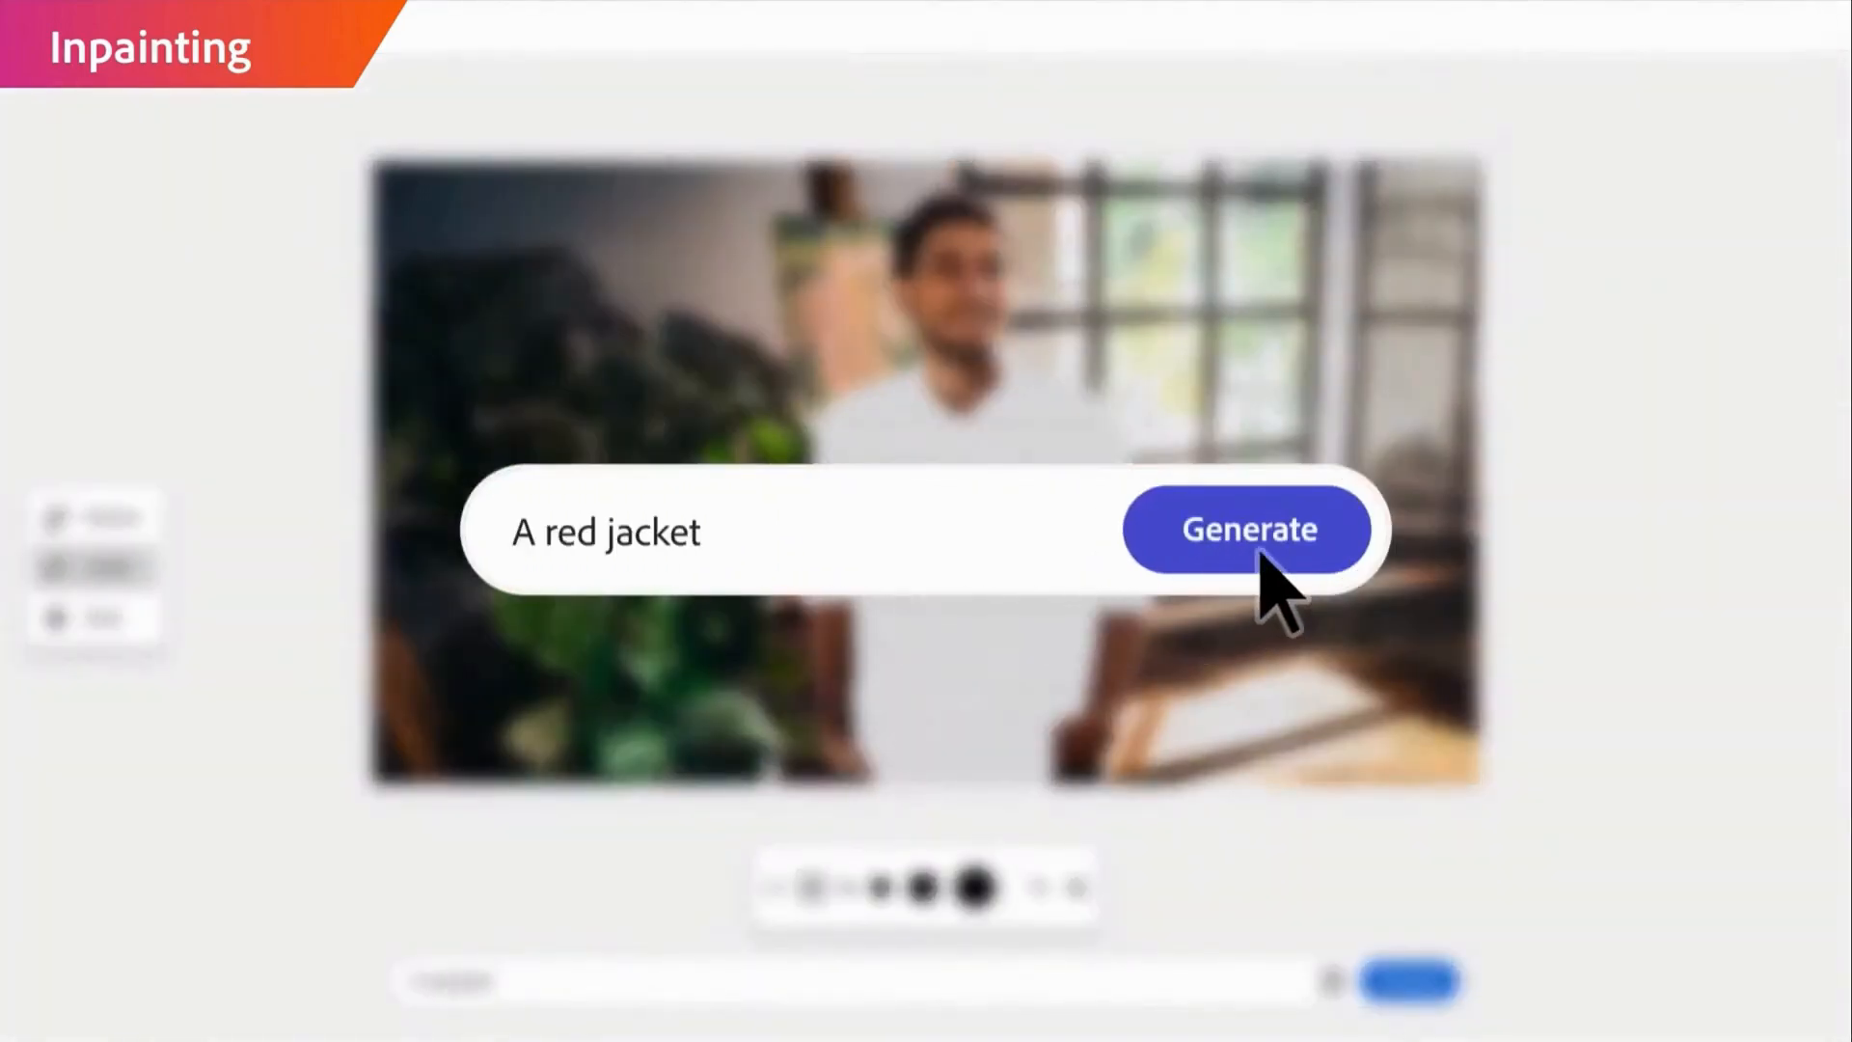
left_click(1248, 530)
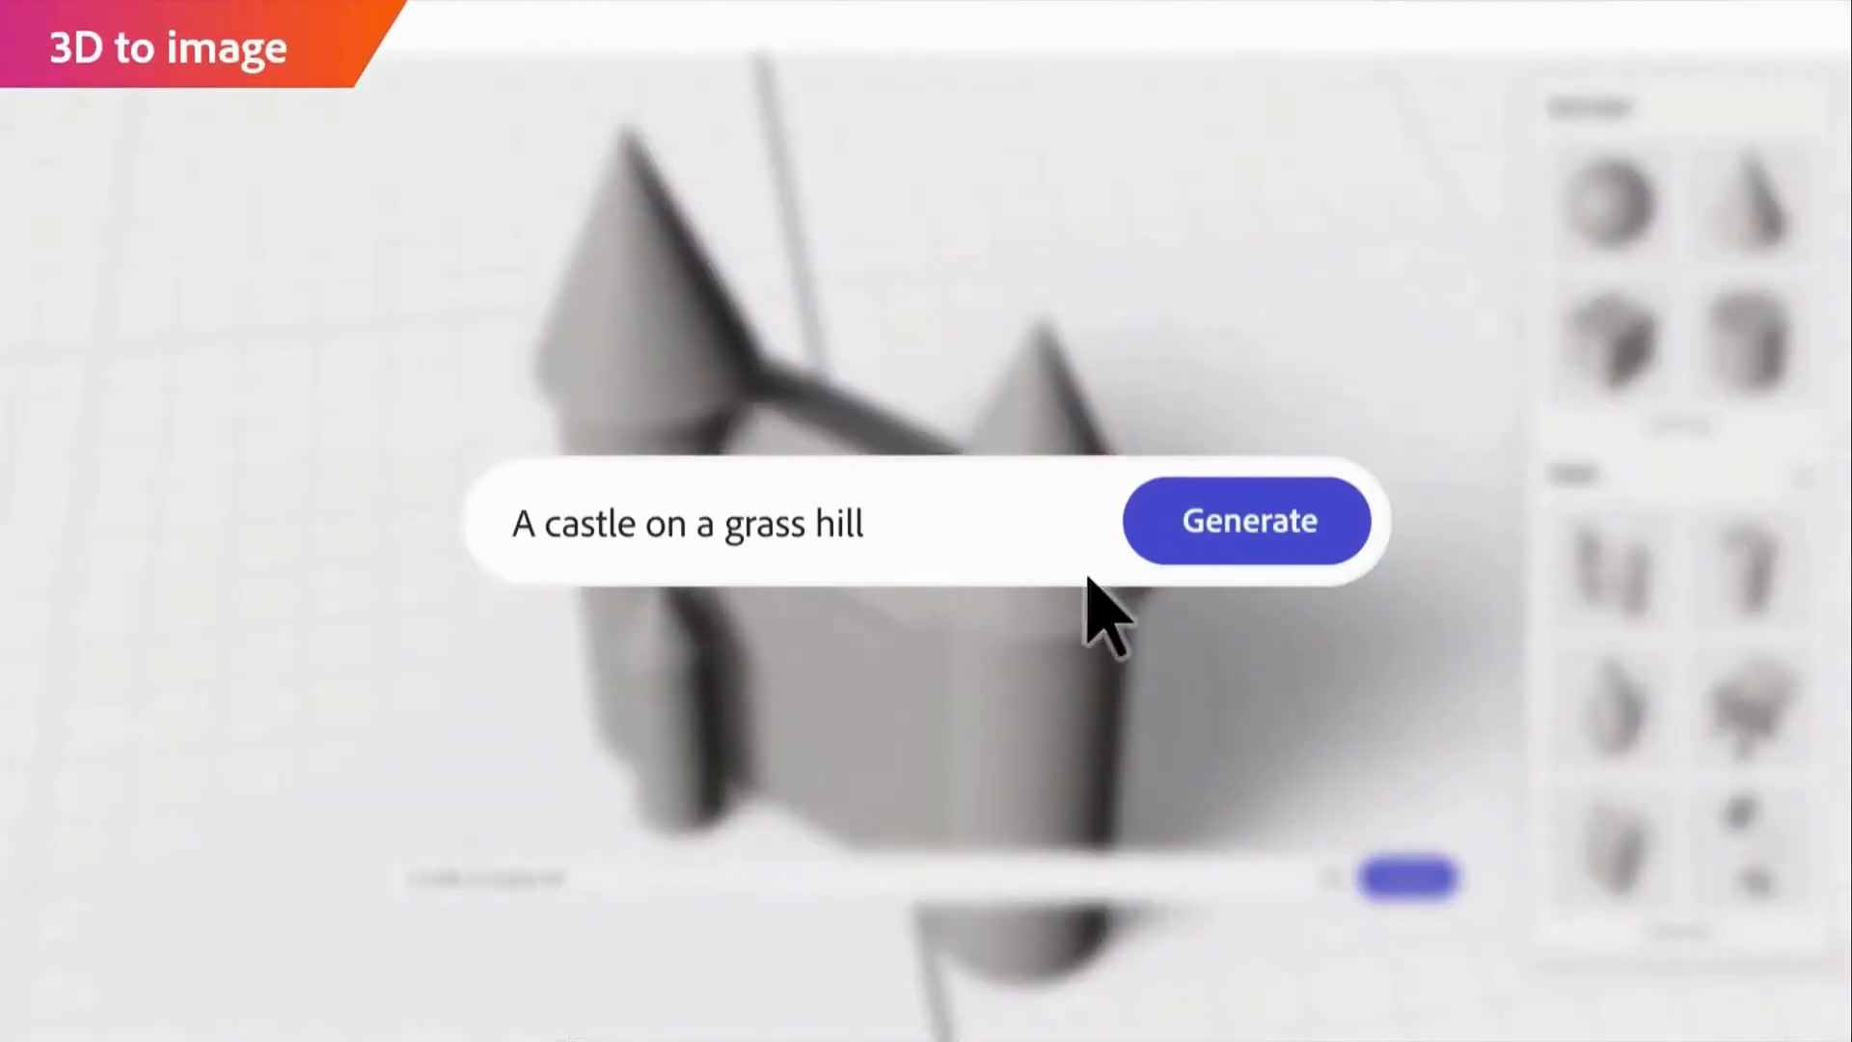
- Generate castle images and a desert version, then submit the 'It's' poster text request
left_click(1246, 520)
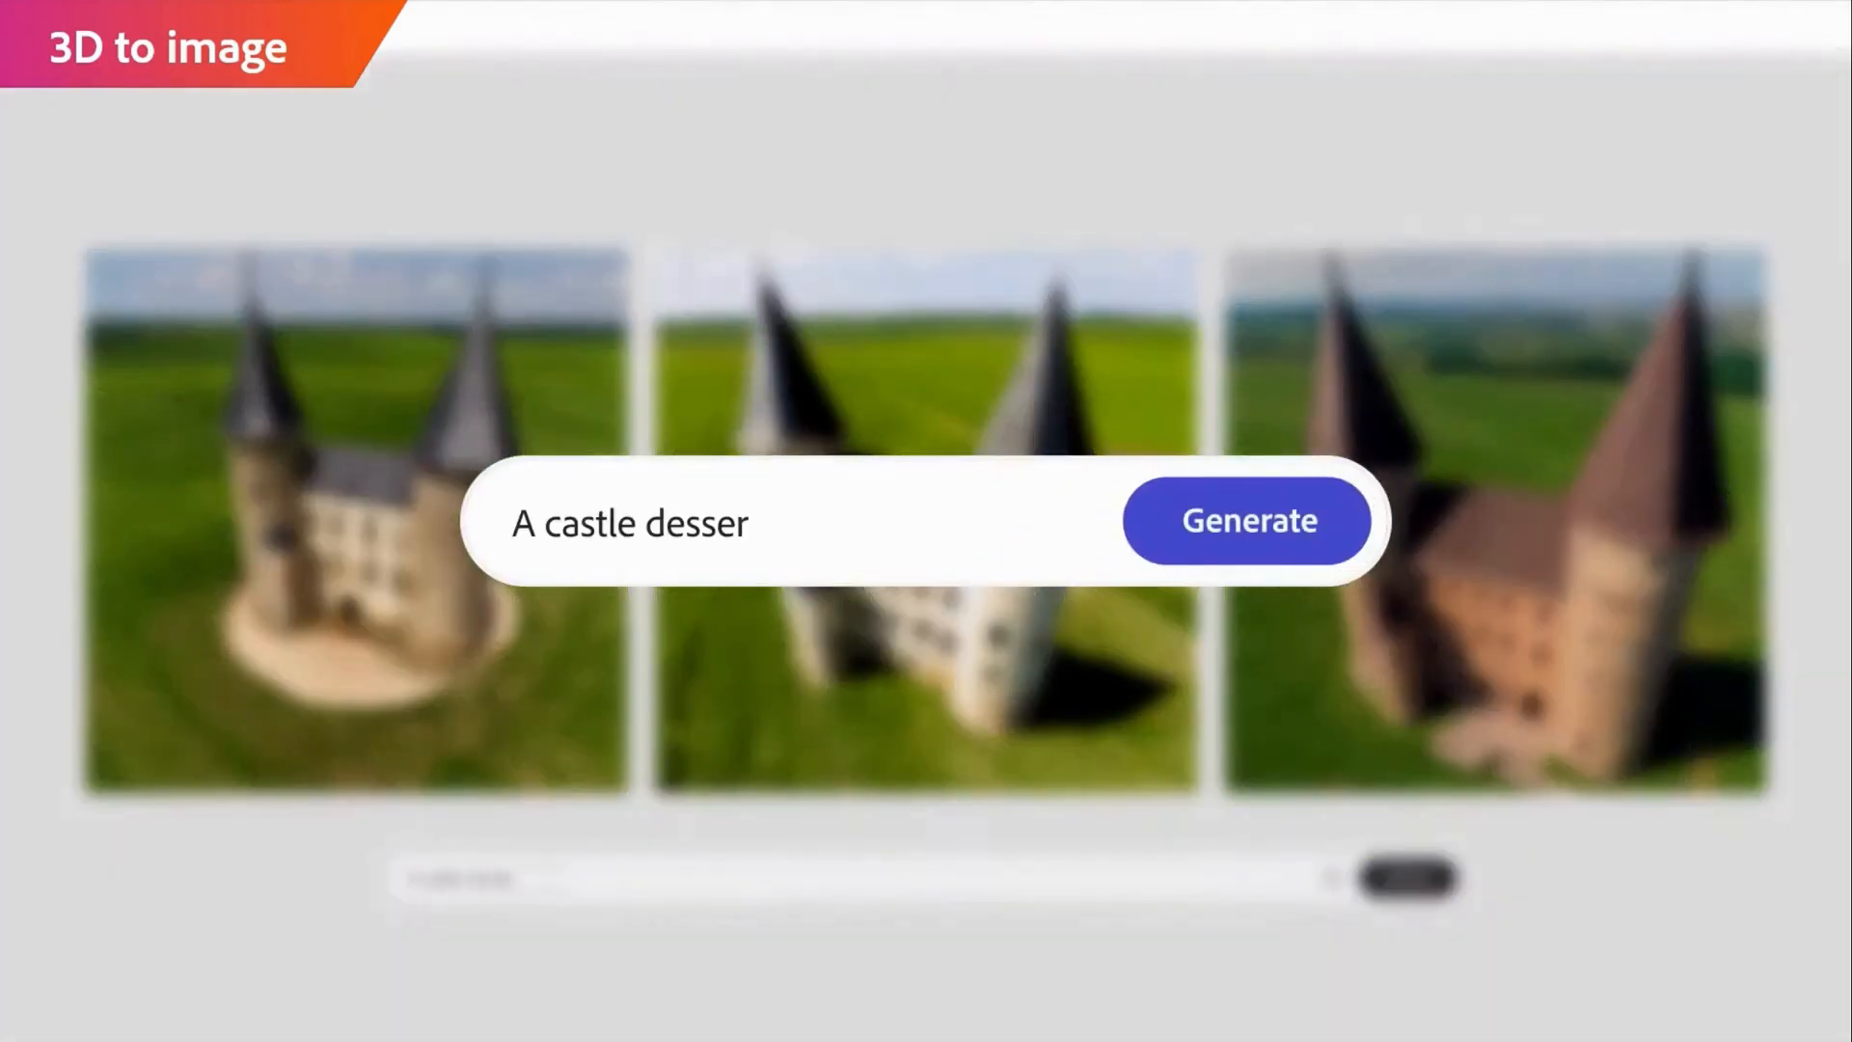
left_click(1249, 519)
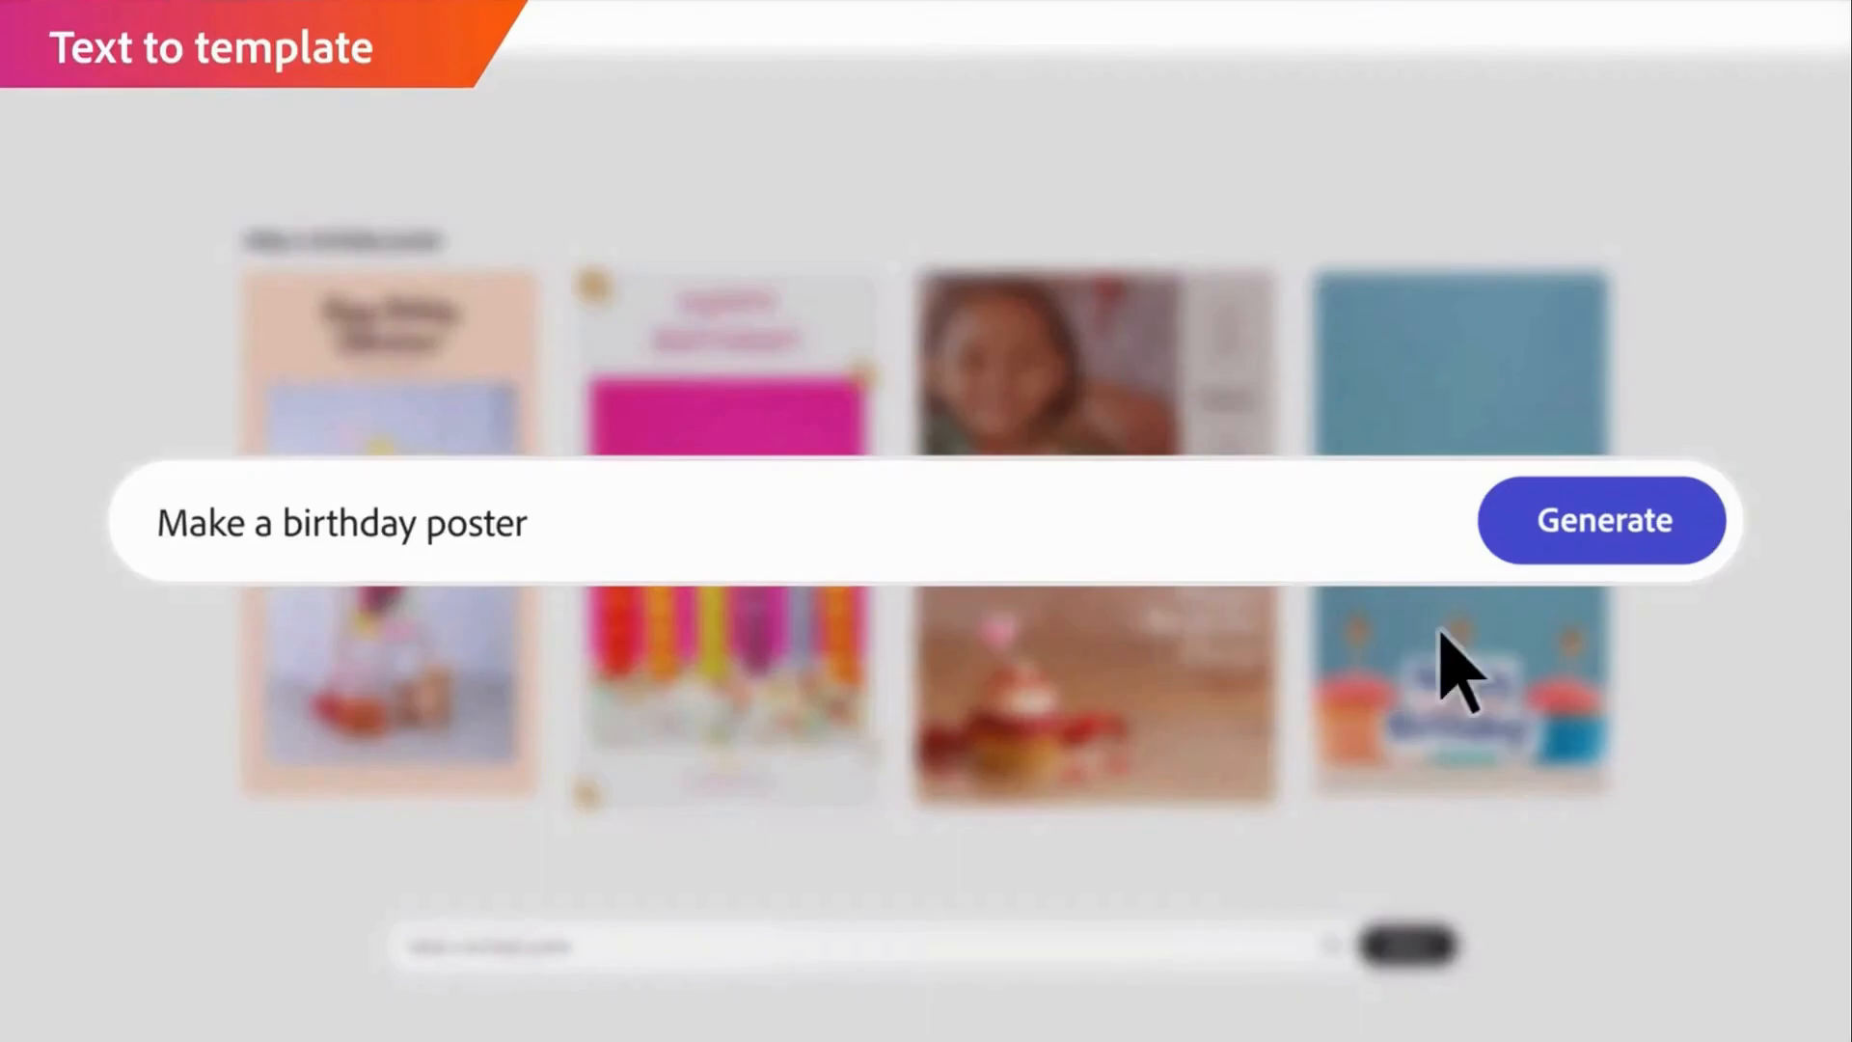
type("It's")
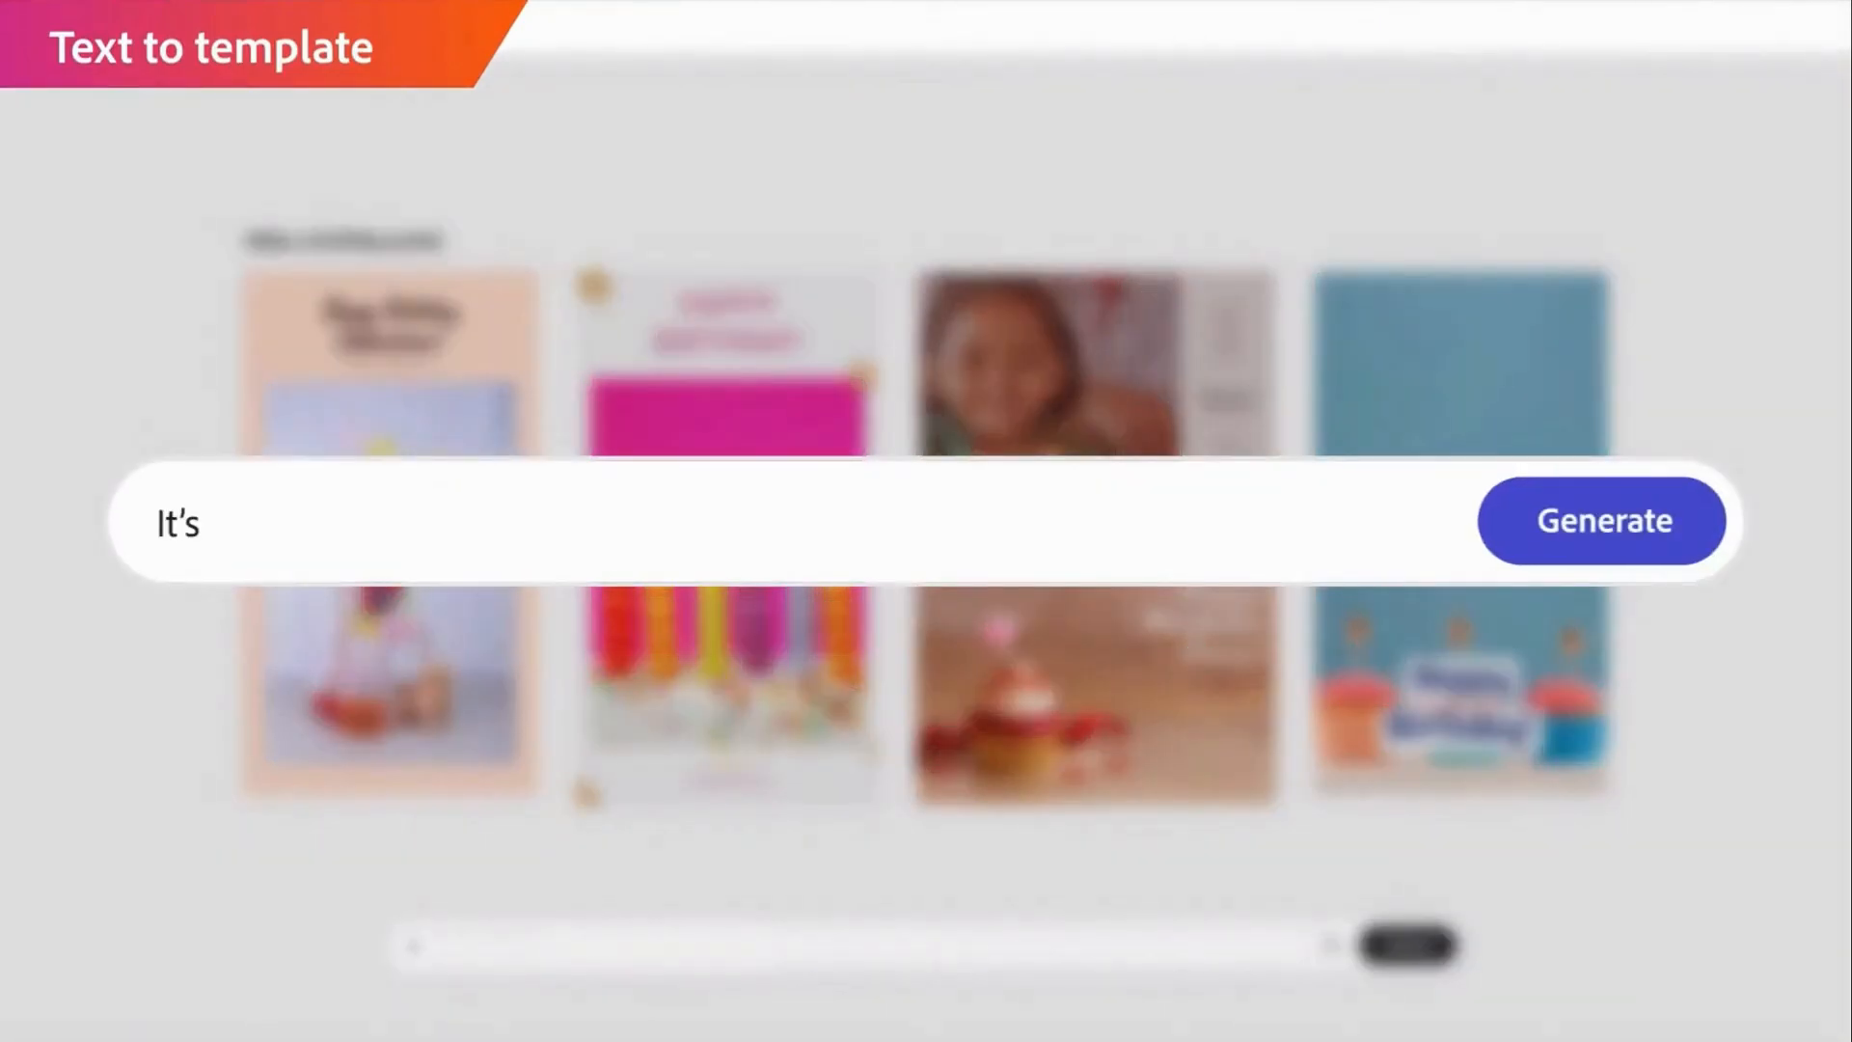
left_click(1602, 520)
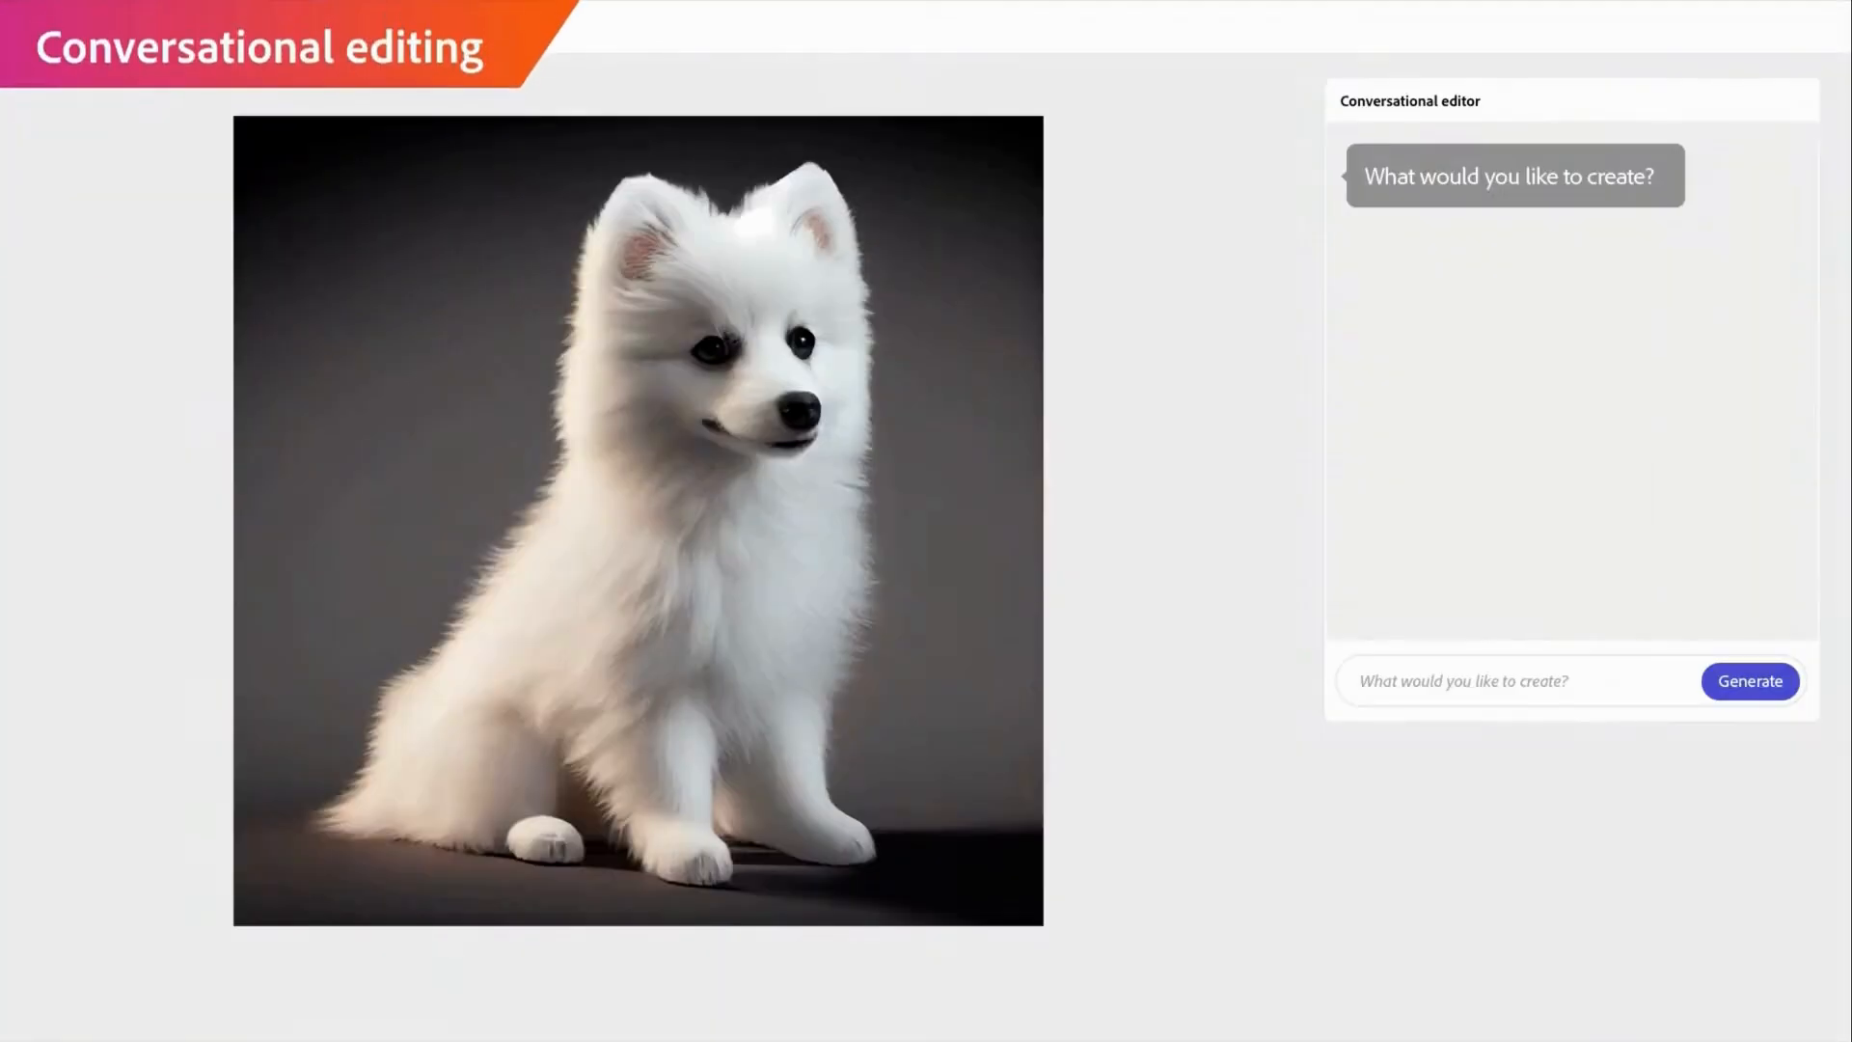
- Start a conversational edit of the puppy and place him before a gingerbread house
left_click(1748, 680)
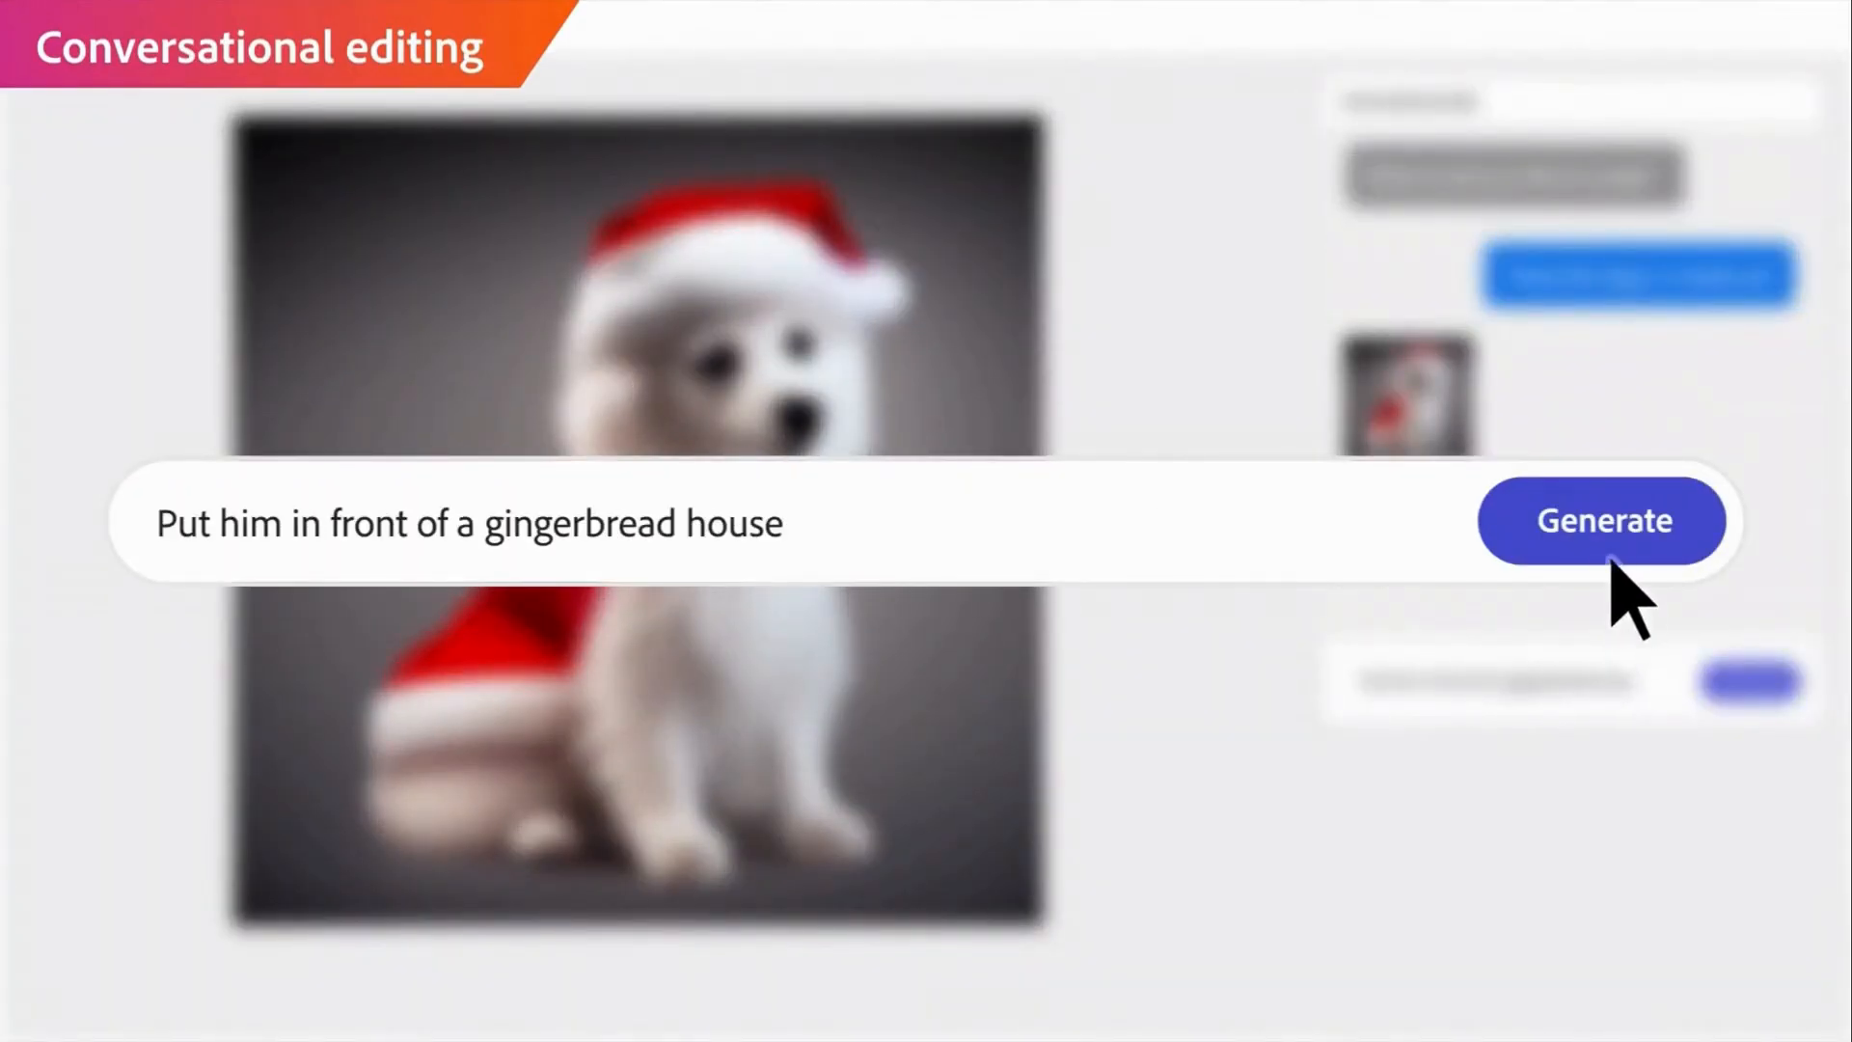
left_click(1602, 520)
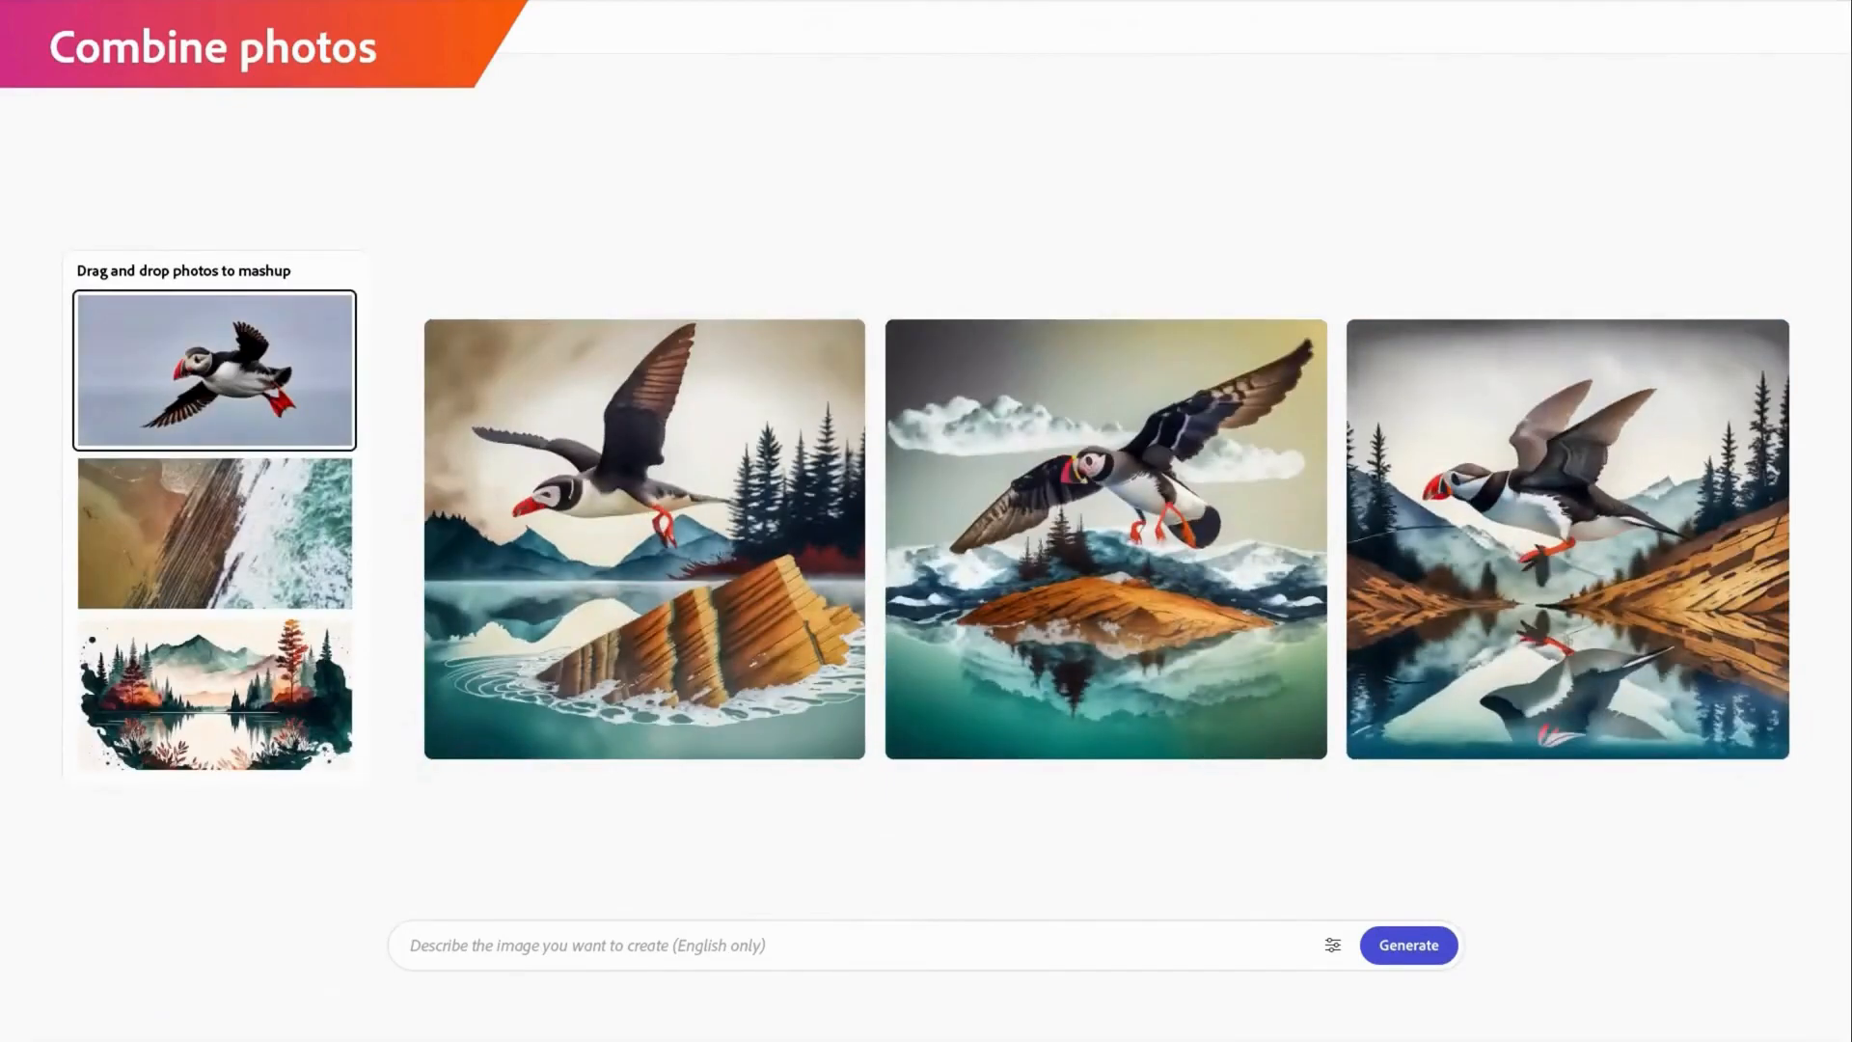
- Combine puffin, coast and forest photos, then generate colour-matched cloudy sea and jungle temple images
left_click(1407, 946)
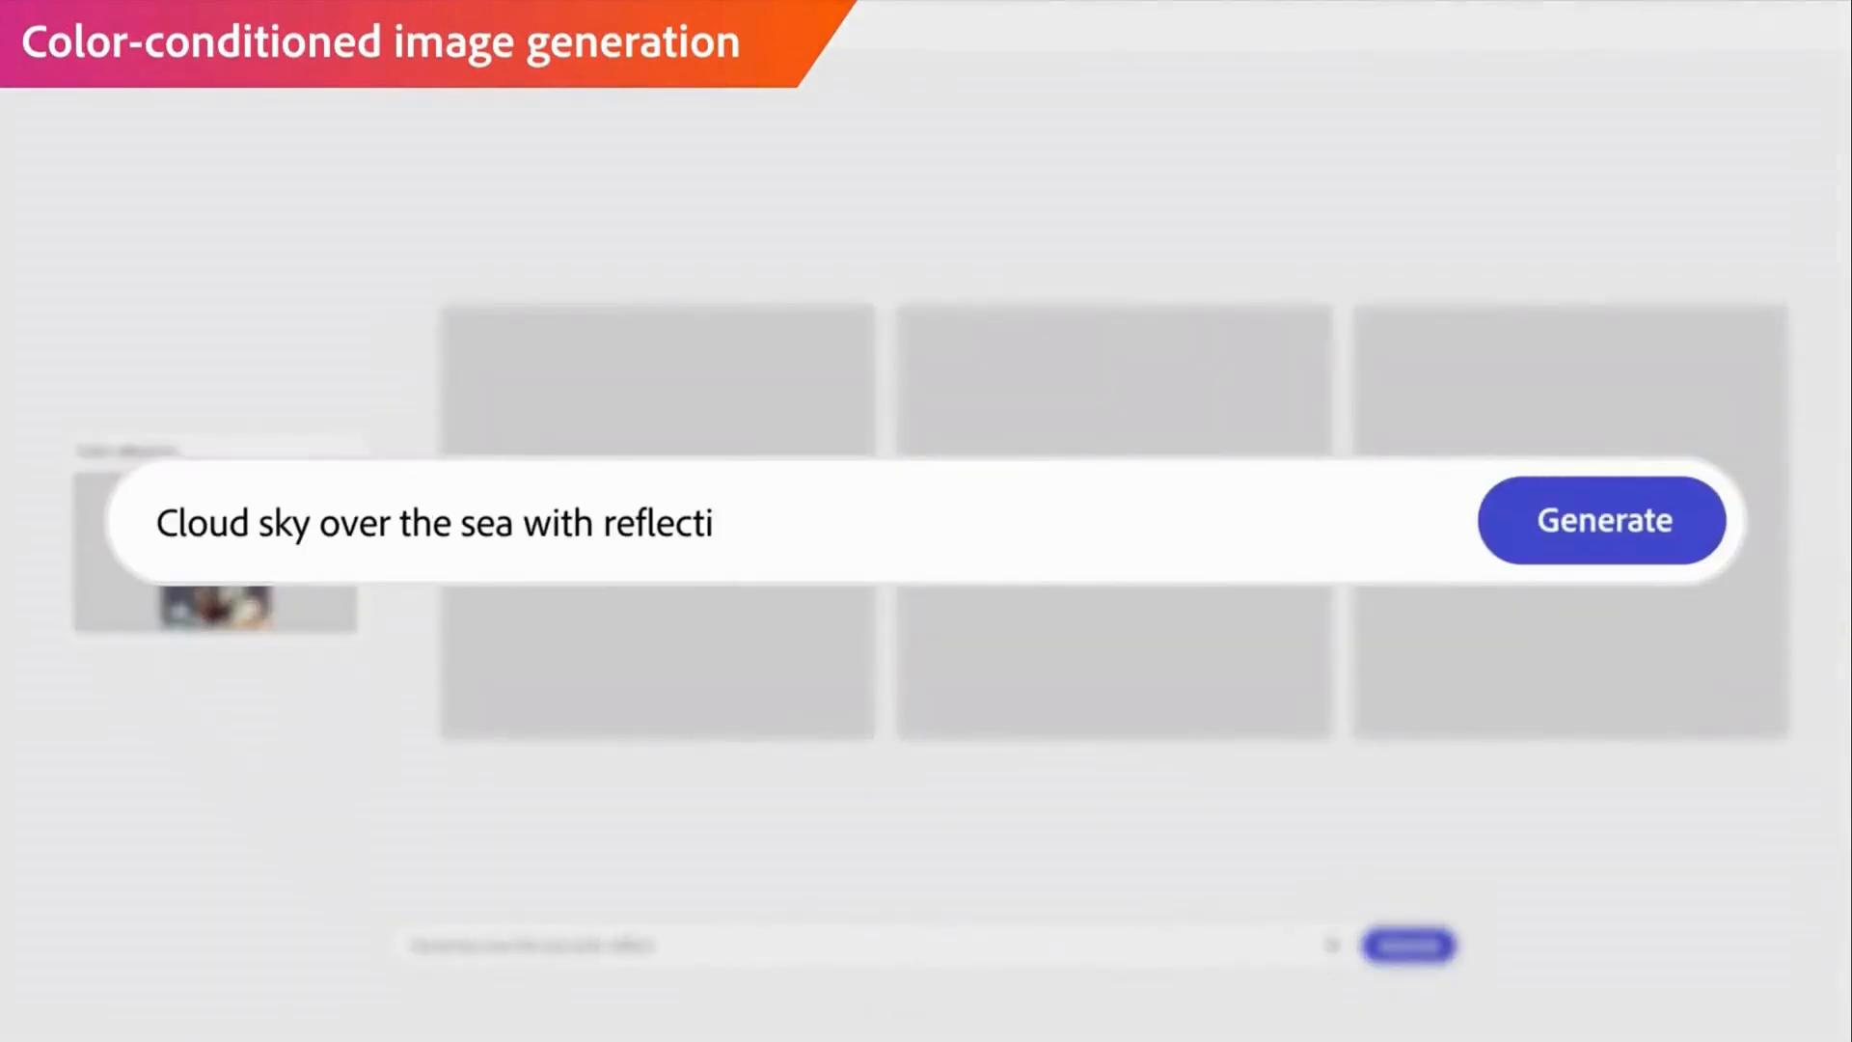
left_click(1600, 519)
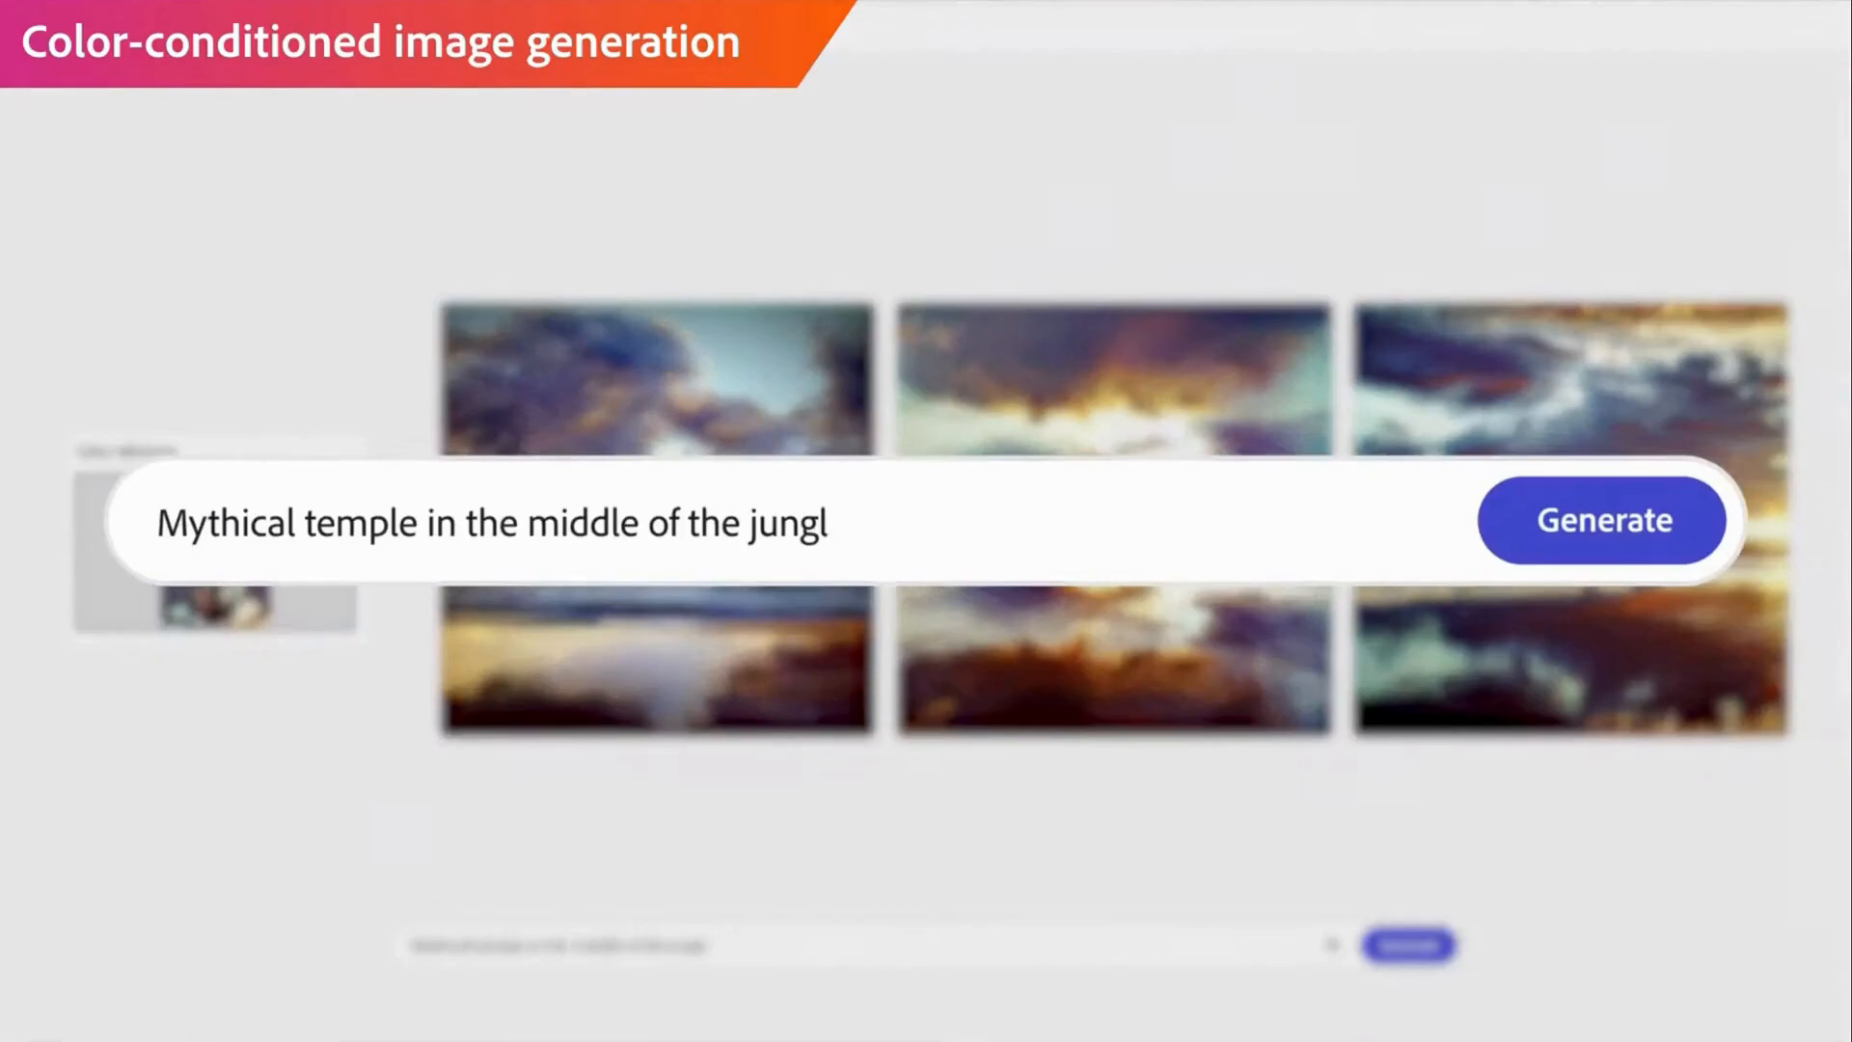
left_click(1601, 520)
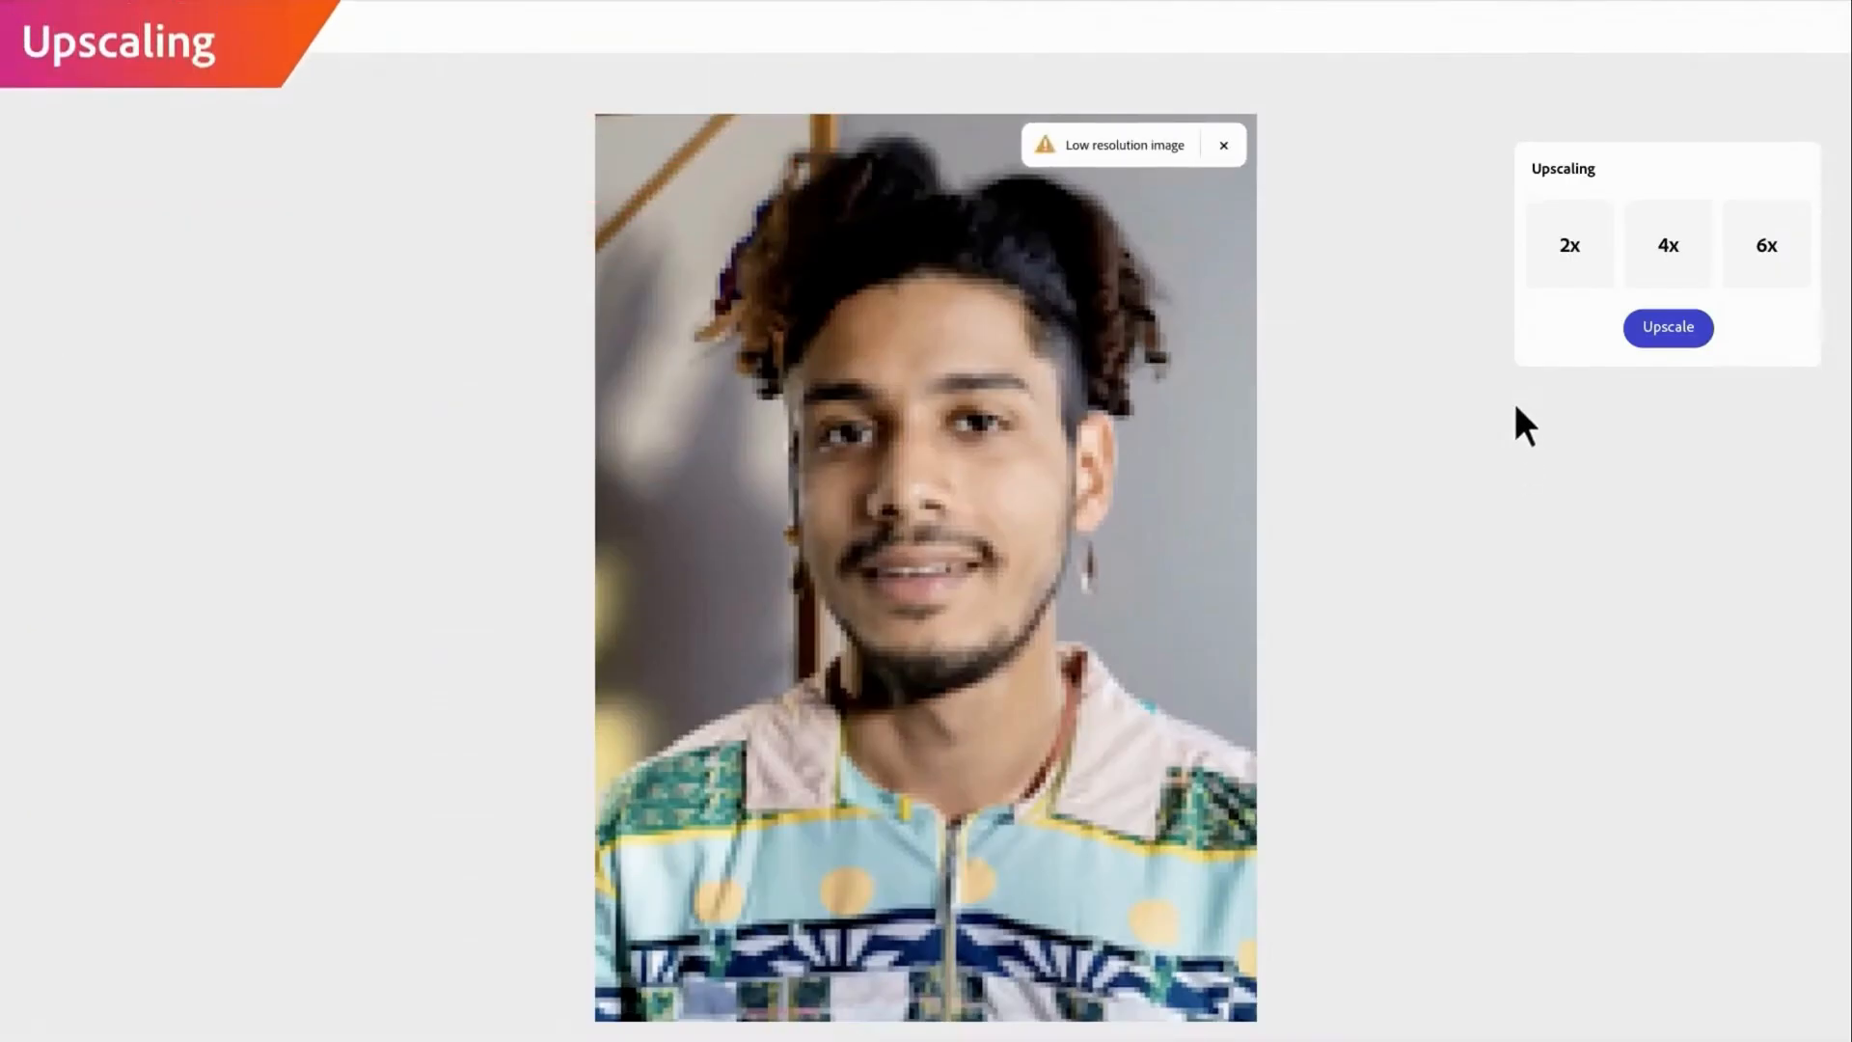
- Upscale the low-resolution portrait at 2x enlargement
left_click(1568, 244)
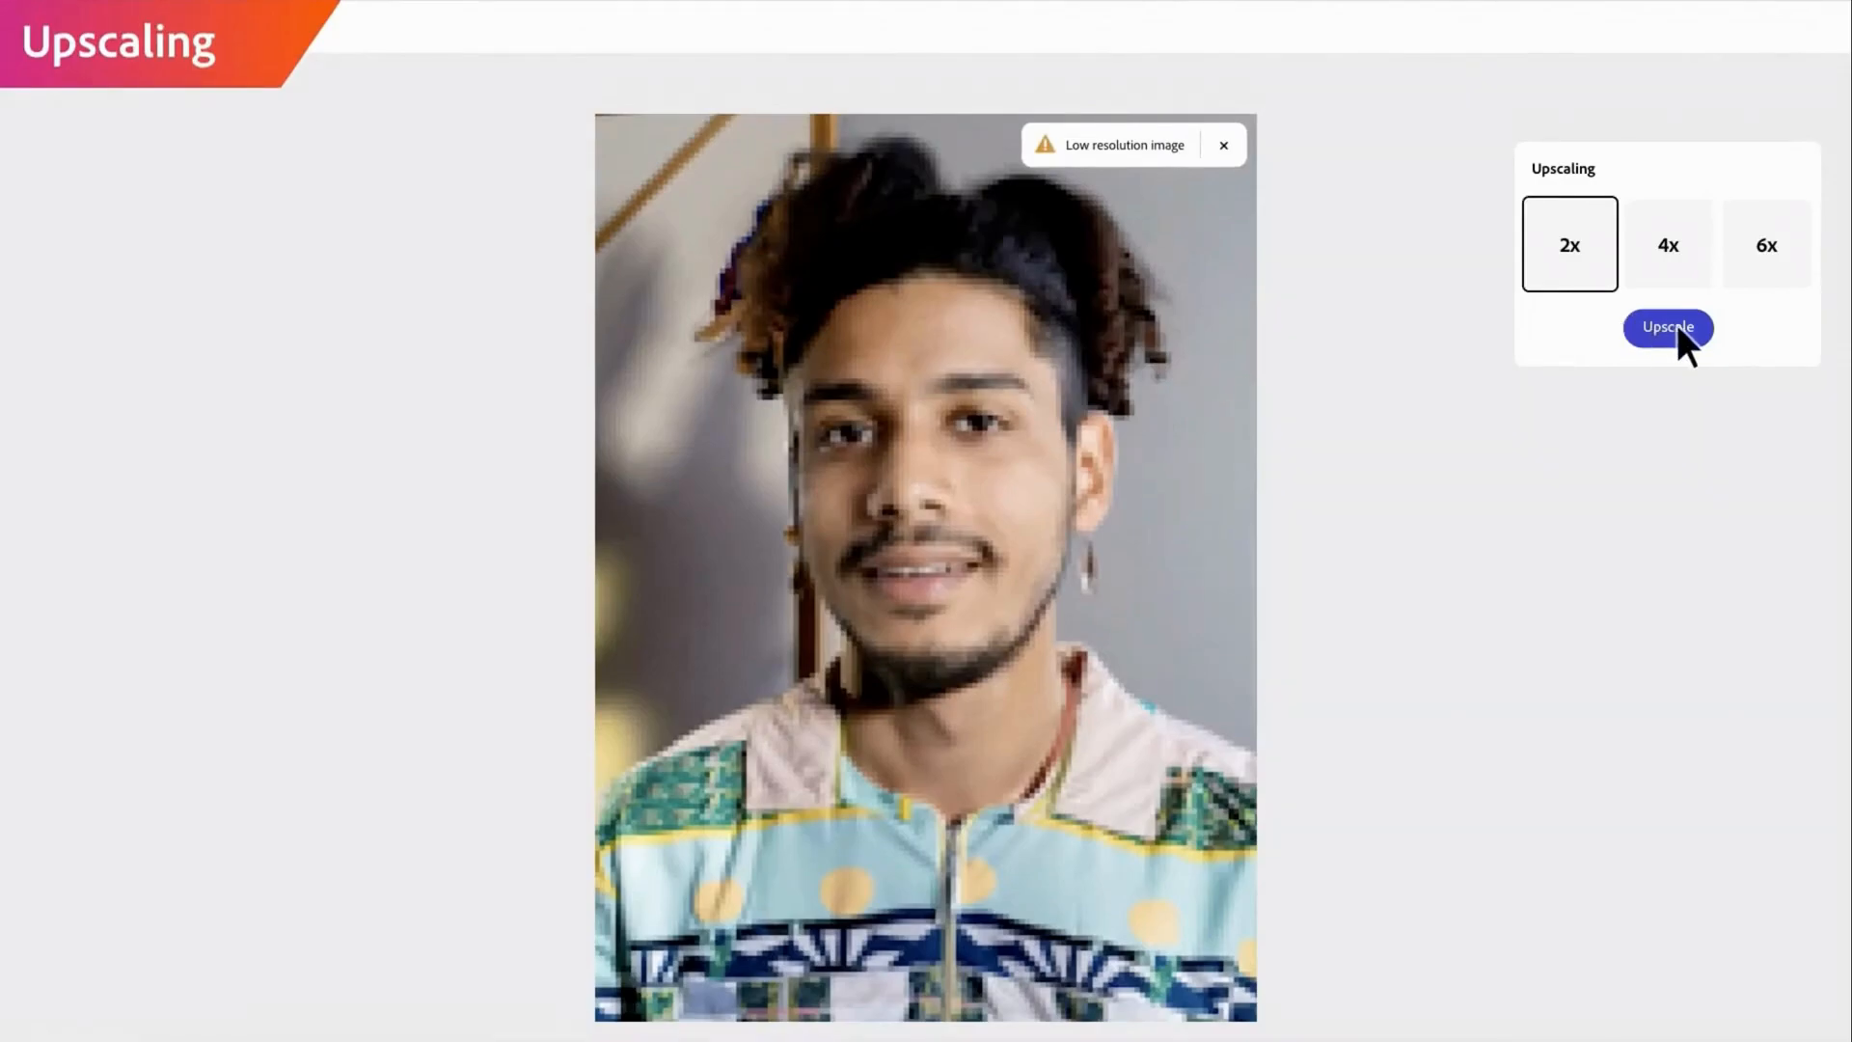
left_click(1668, 327)
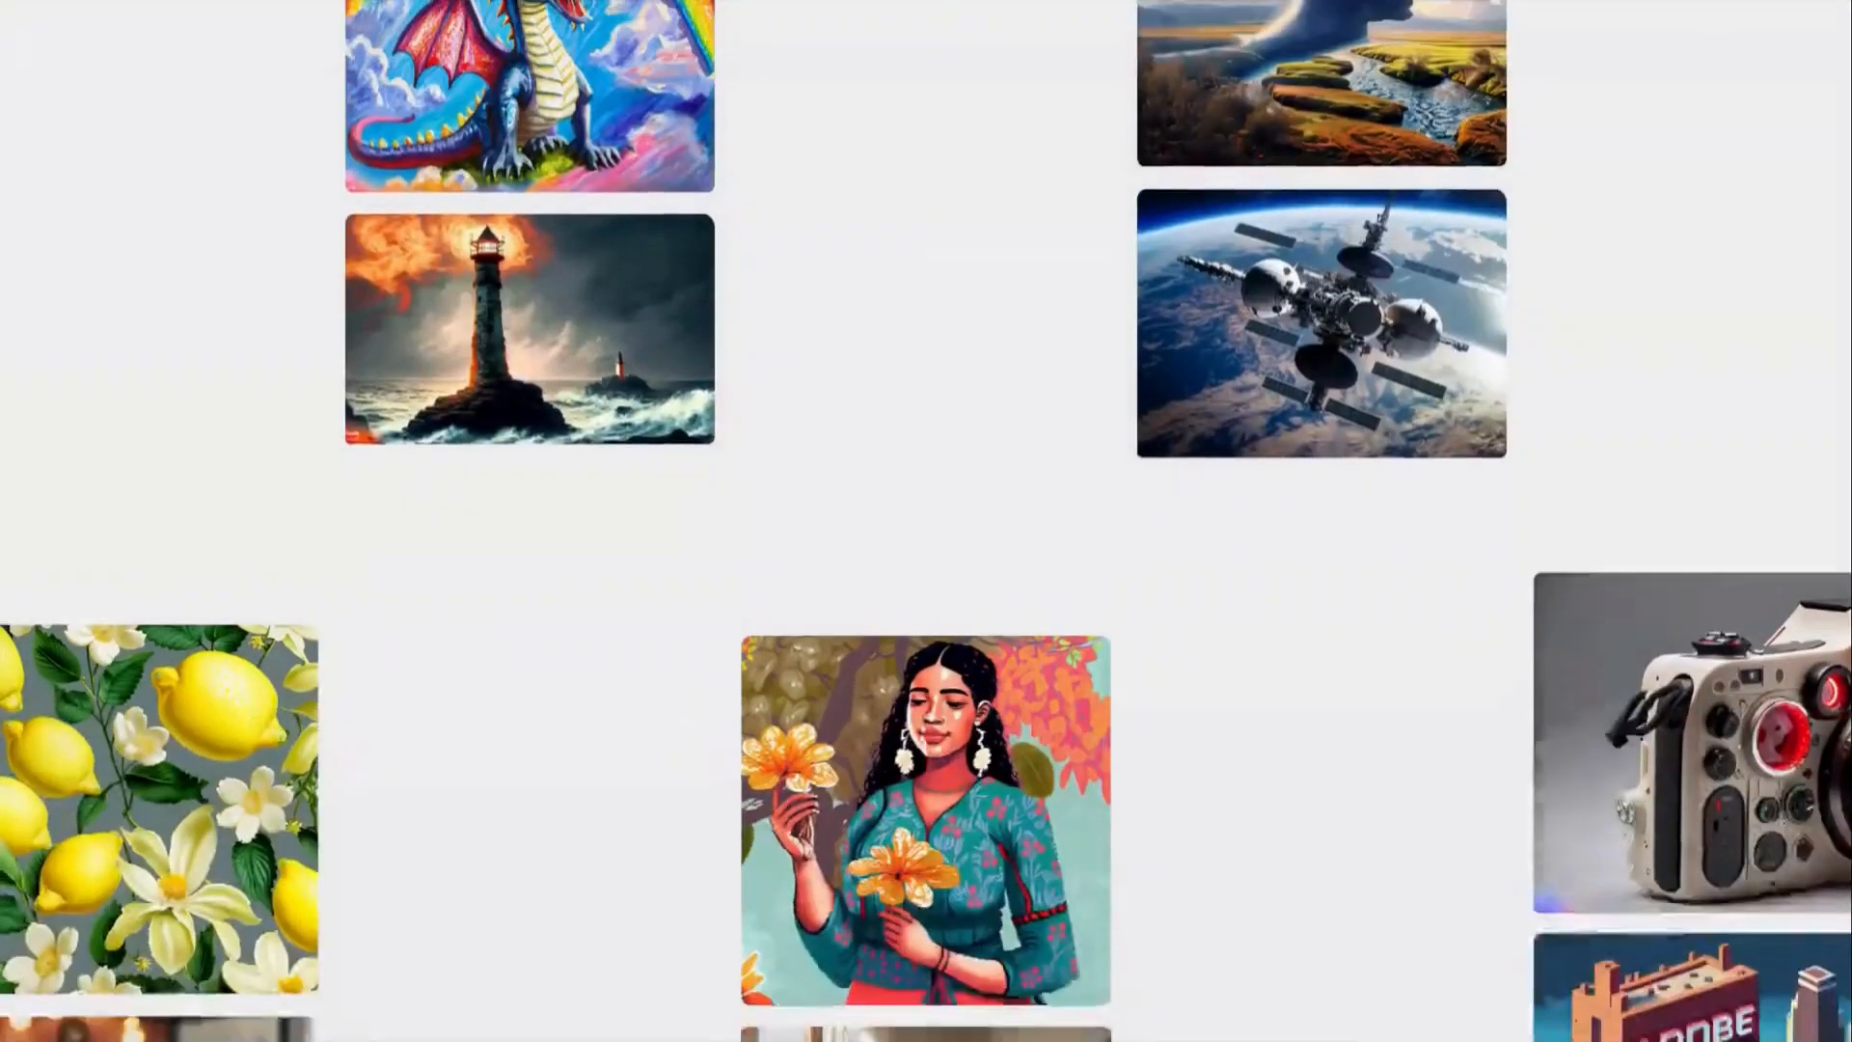